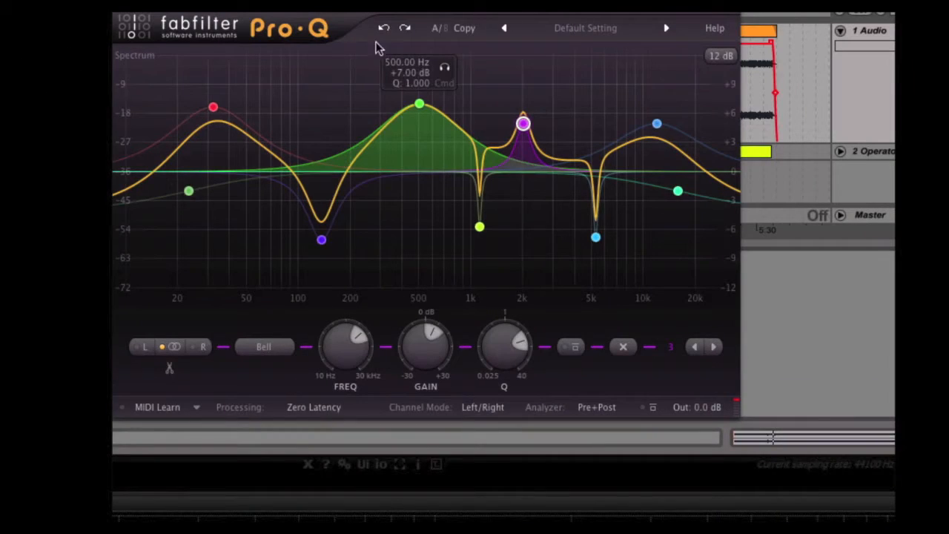
- Switch Pro-Q to comparison setting B, with three boosts near 500 Hz, 2 kHz and 12 kHz
left_click(405, 27)
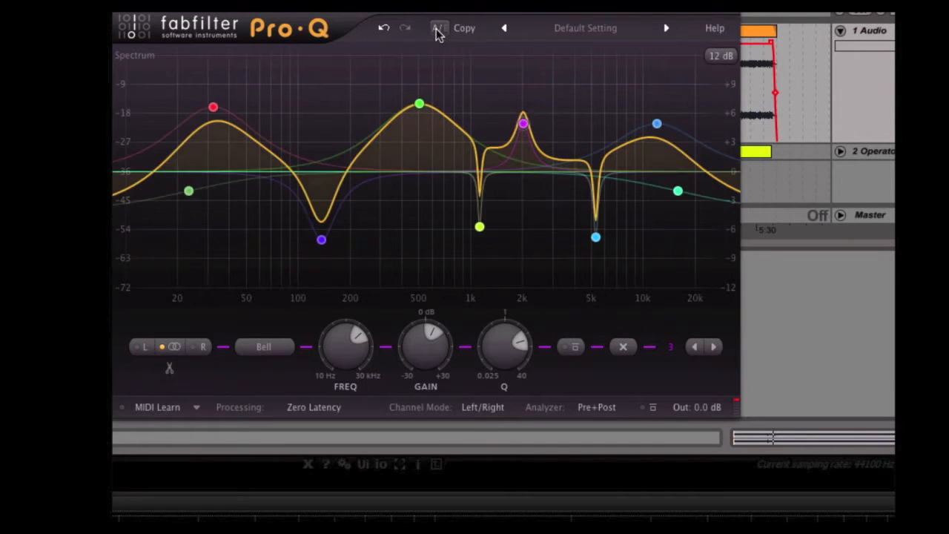
left_click(439, 27)
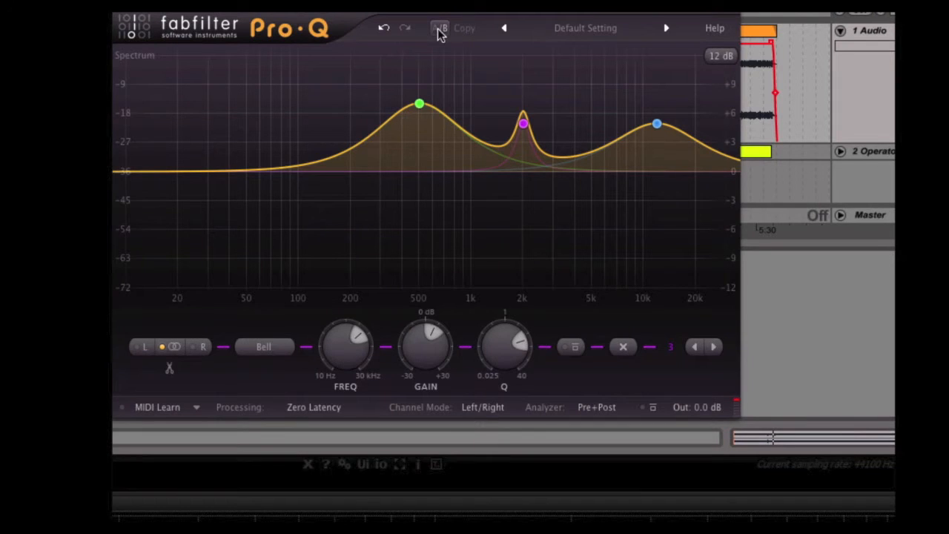
left_click(585, 28)
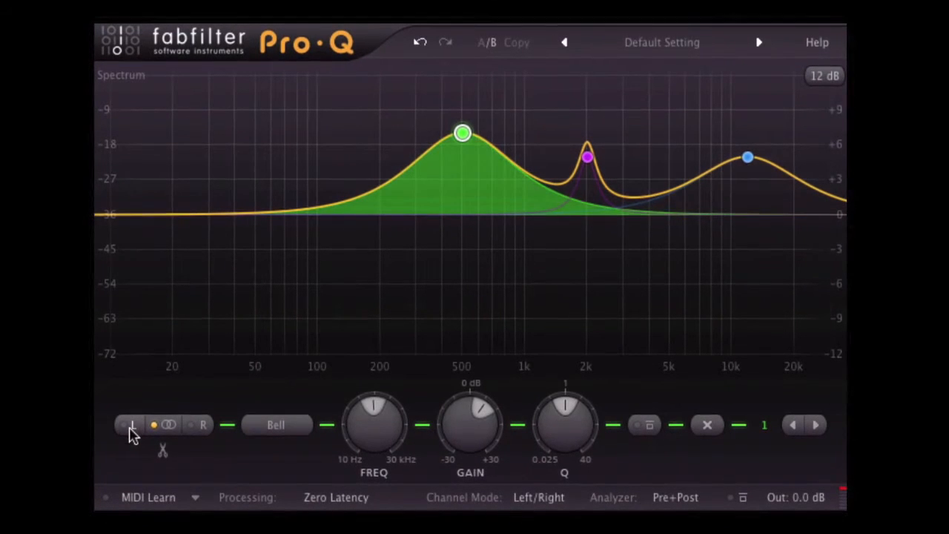
left_click(201, 424)
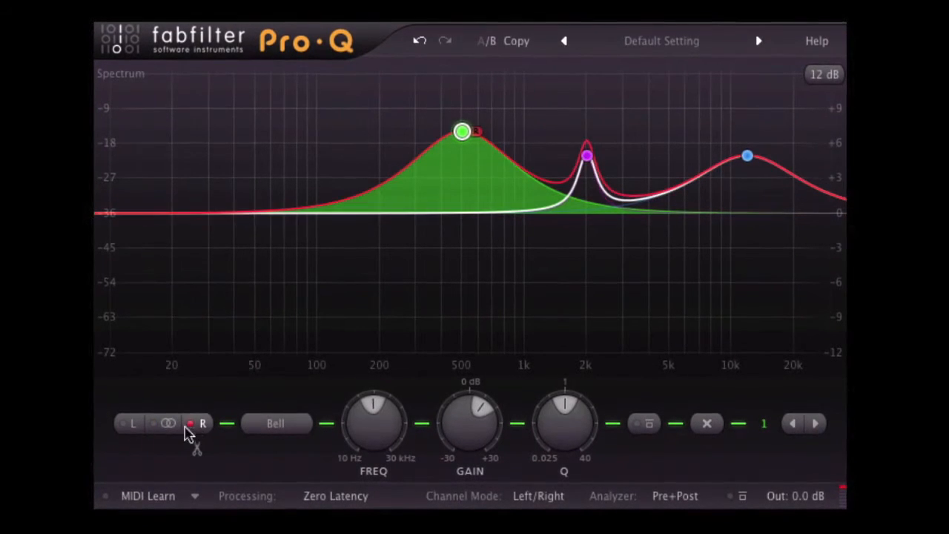
left_click(167, 422)
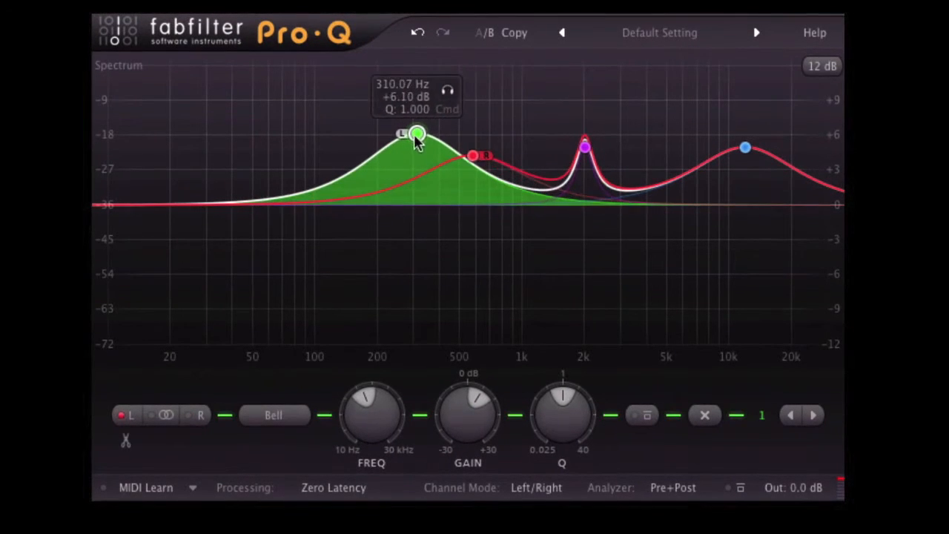
left_click_drag(417, 134, 459, 122)
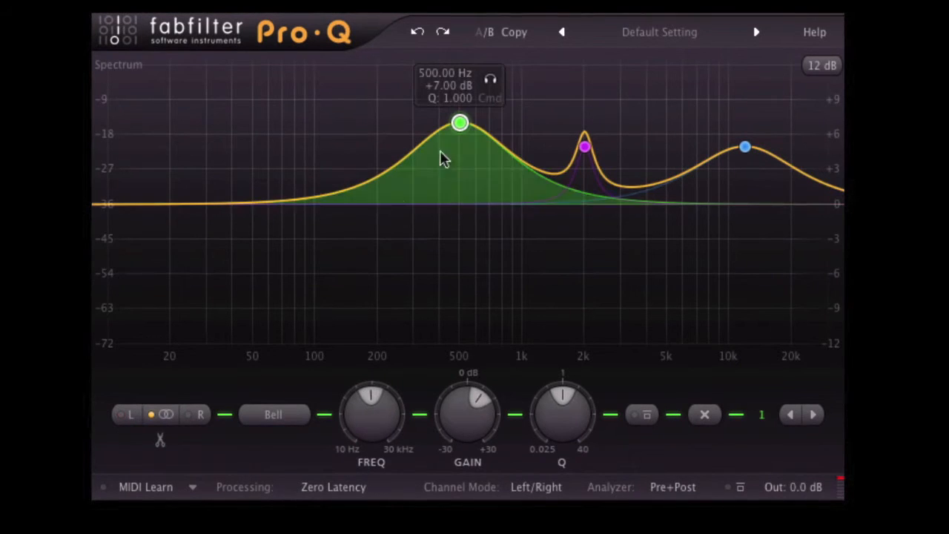
- Move the green band down, try Low Shelf, then make it a low cut near 74 Hz
left_click_drag(460, 122, 396, 132)
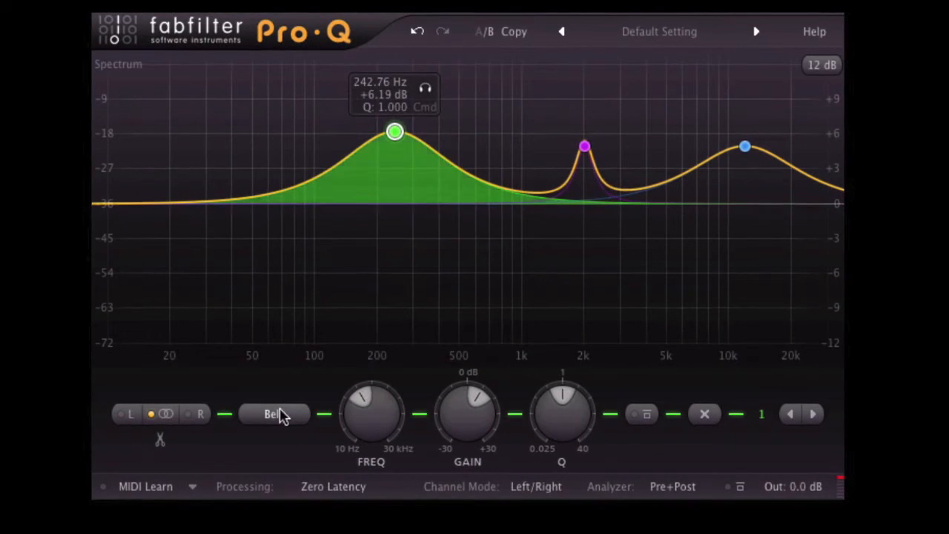
left_click_drag(394, 132, 369, 162)
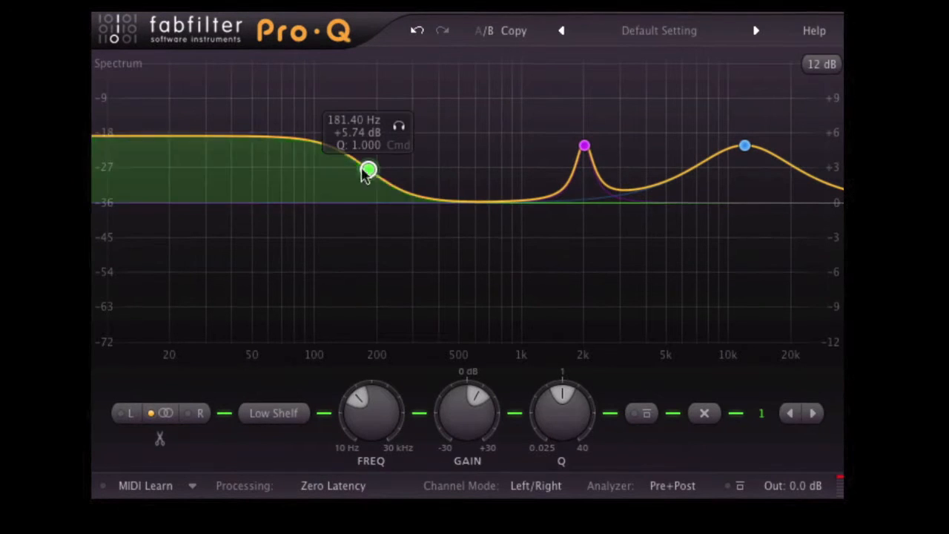
left_click_drag(369, 169, 233, 210)
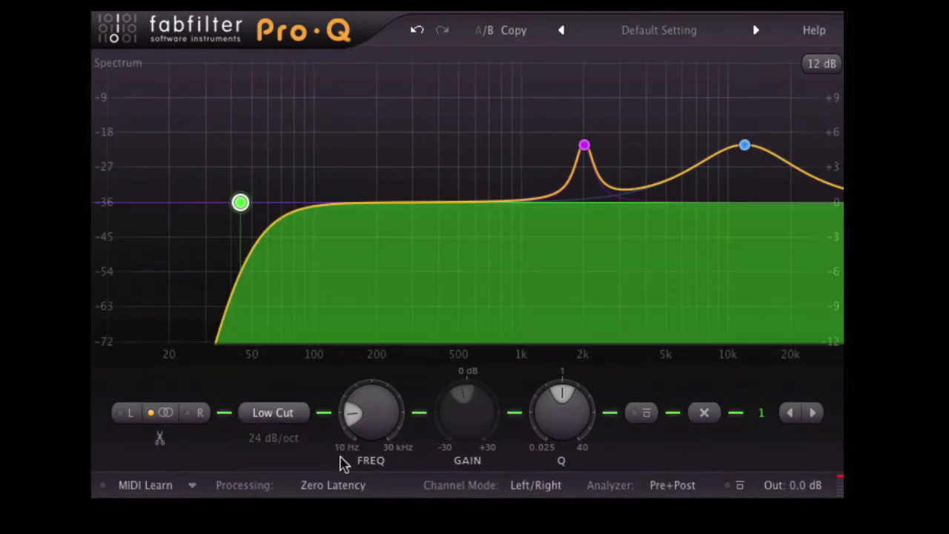
mouse_move(241, 203)
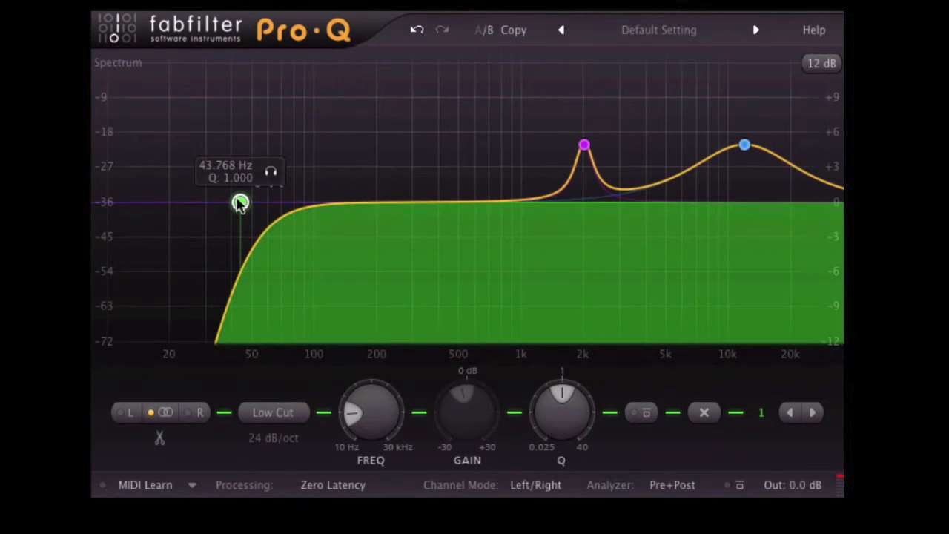
left_click_drag(239, 202, 287, 215)
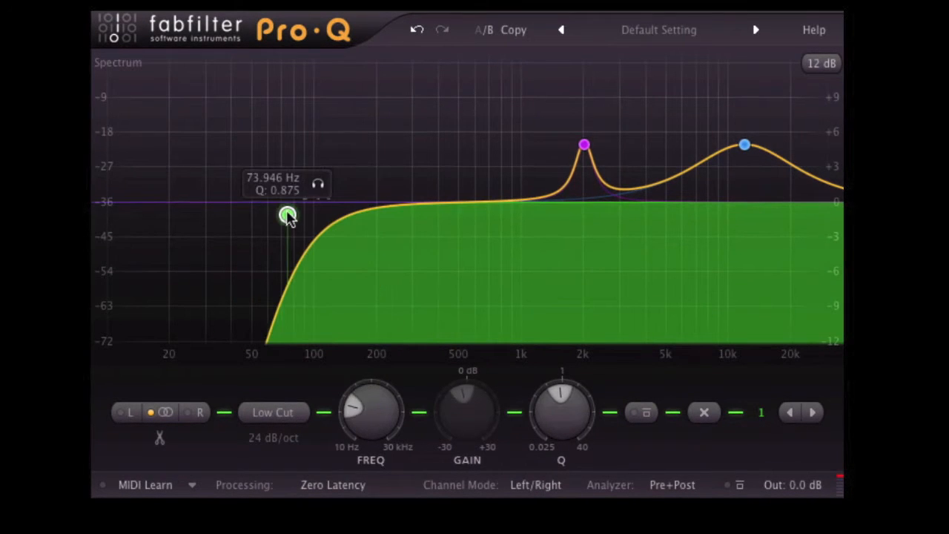
left_click_drag(287, 215, 277, 214)
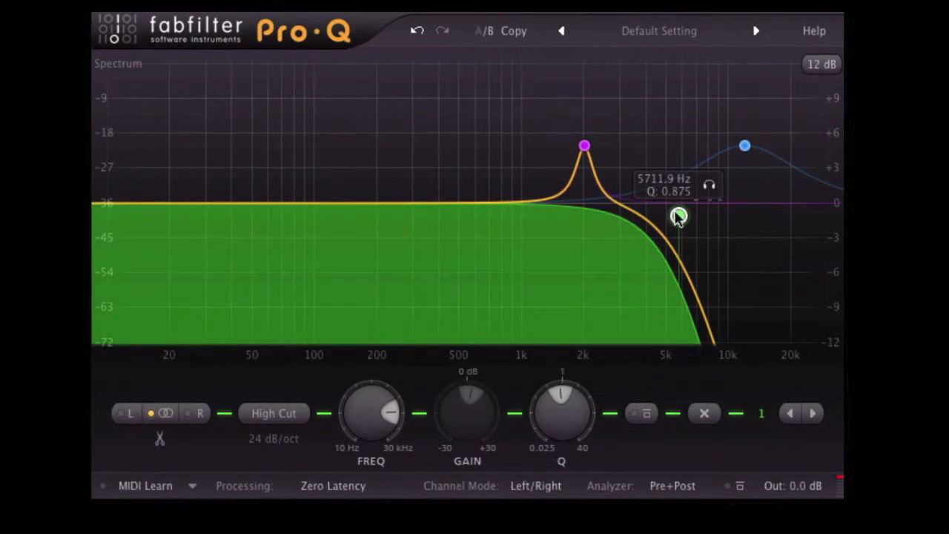
- Make the green band a 280 Hz high cut at 48 dB/oct, then a notch near 57 Hz
left_click_drag(676, 215, 435, 219)
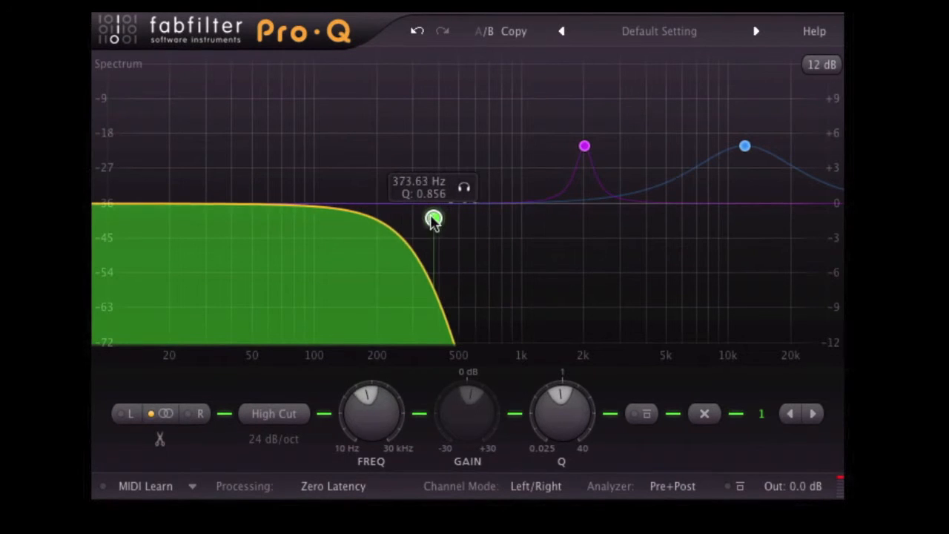
left_click_drag(434, 219, 408, 215)
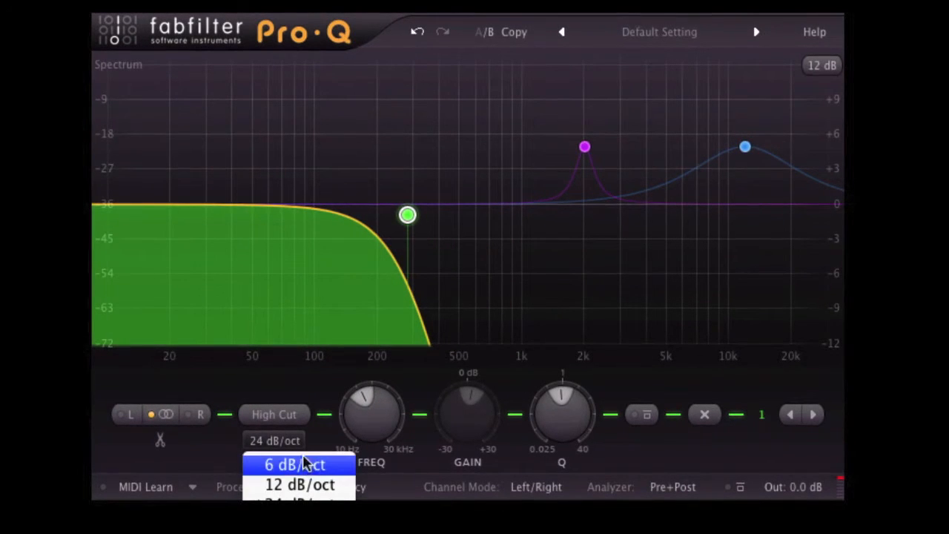
left_click(295, 464)
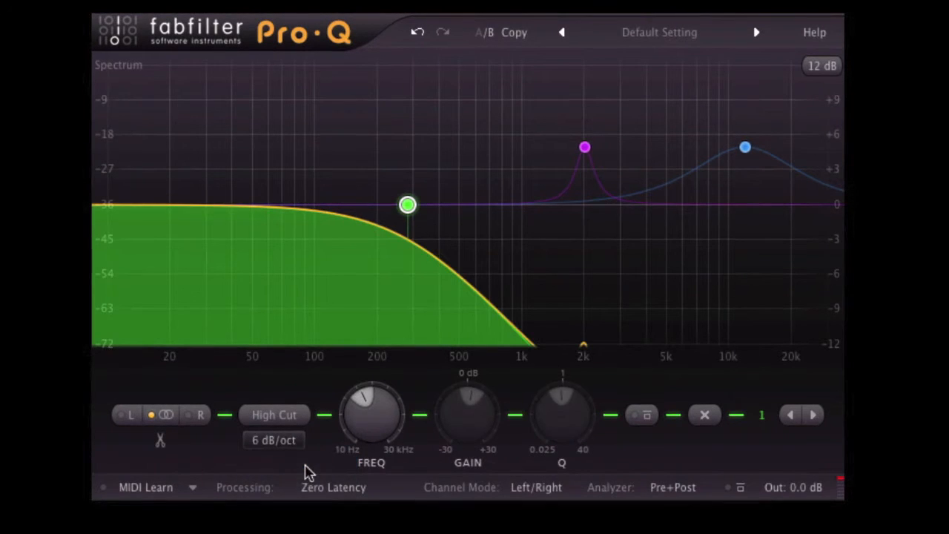
left_click(273, 439)
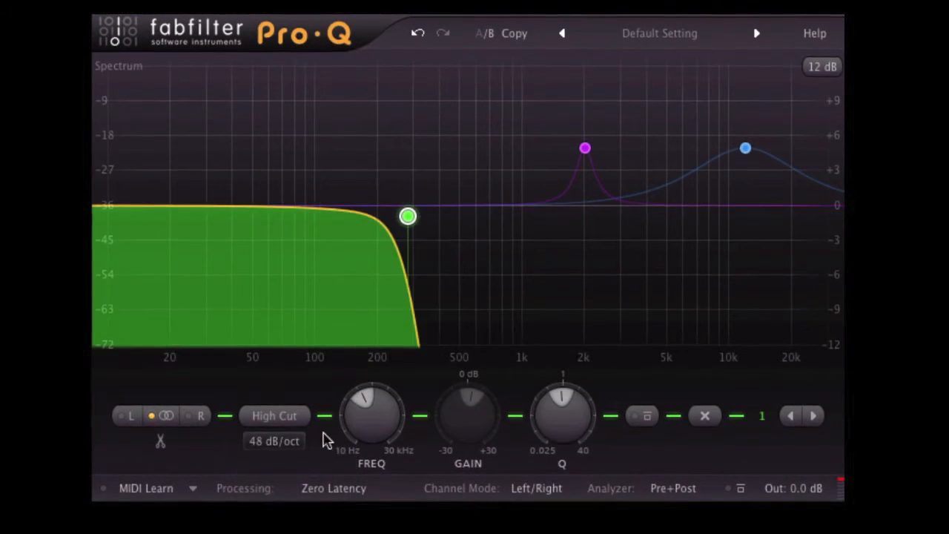
left_click_drag(408, 217, 265, 206)
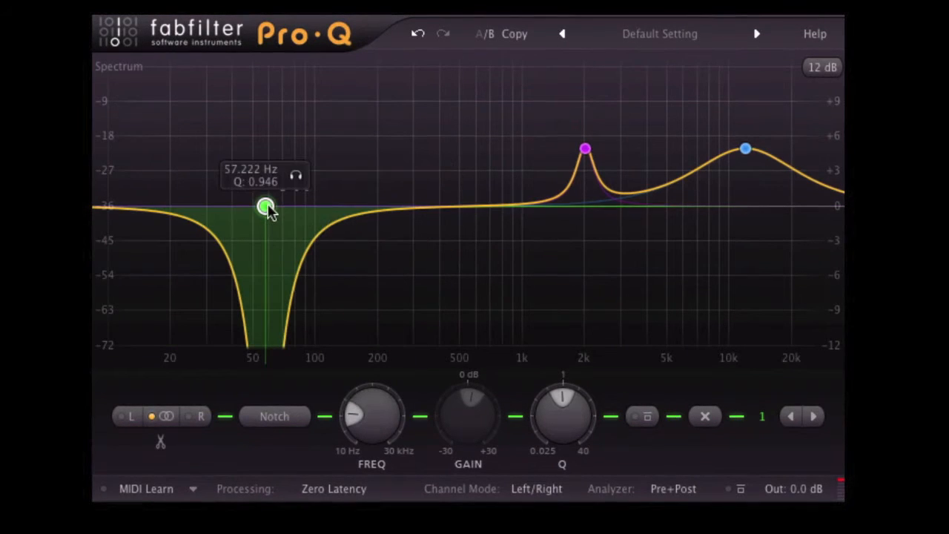
- Take the green notch to Q 40, then Q 10, then make it a Q 40 boost near 280 Hz
left_click_drag(562, 411, 575, 438)
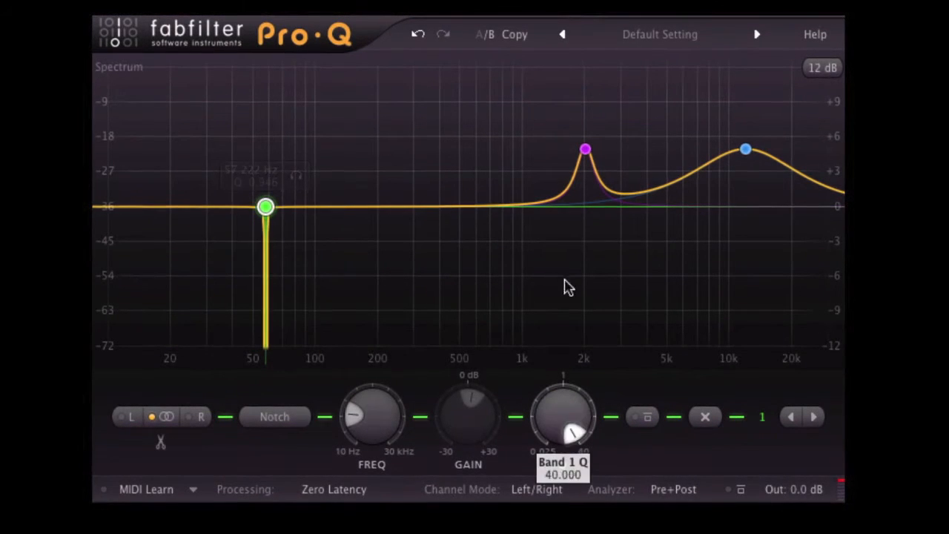
left_click_drag(579, 434, 578, 449)
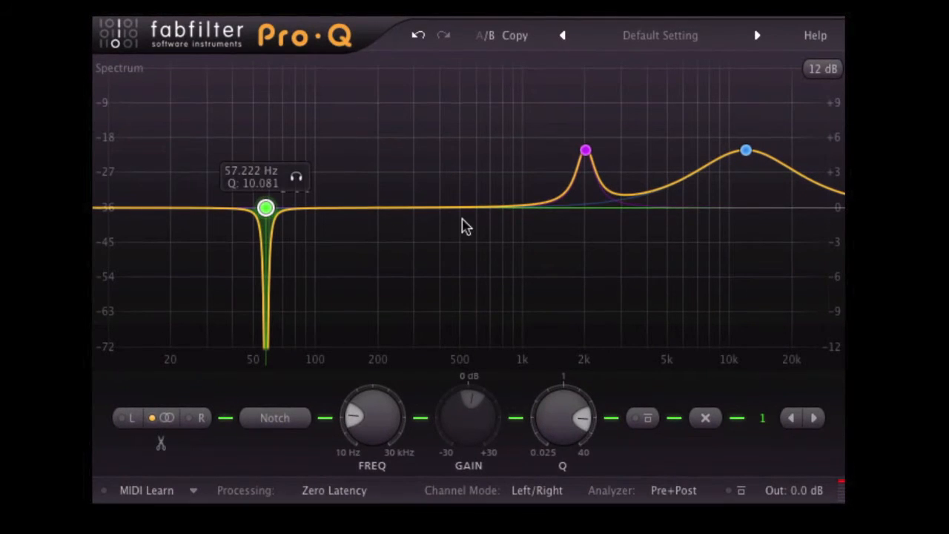
left_click_drag(266, 206, 304, 145)
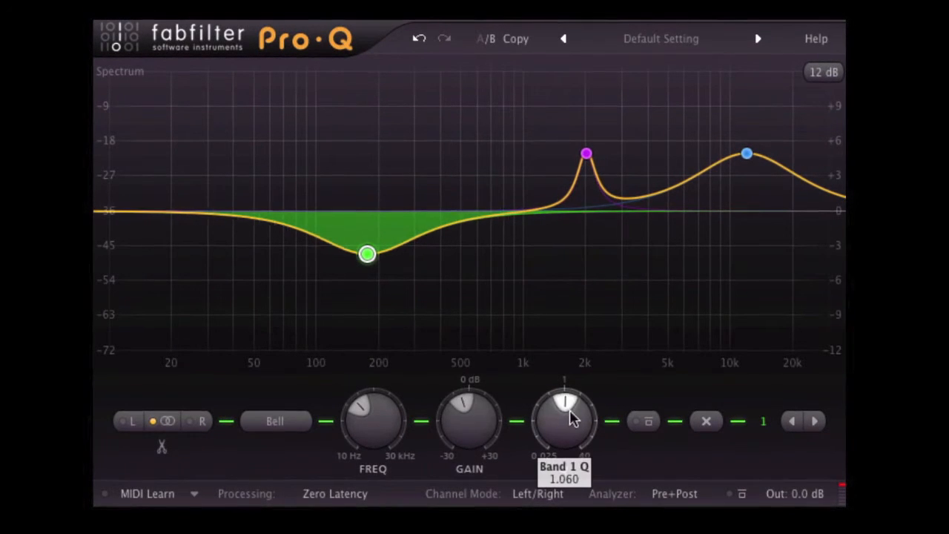
left_click_drag(565, 419, 565, 430)
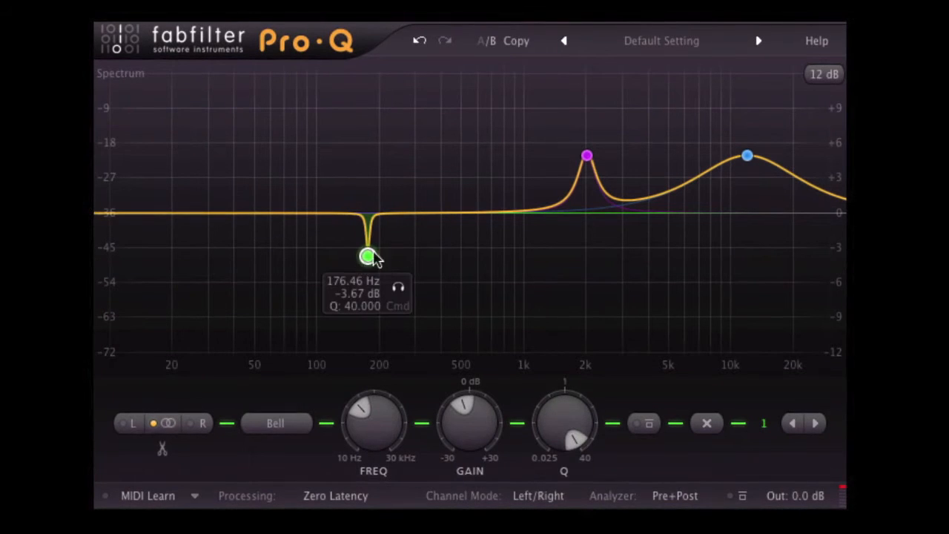
left_click_drag(368, 256, 409, 160)
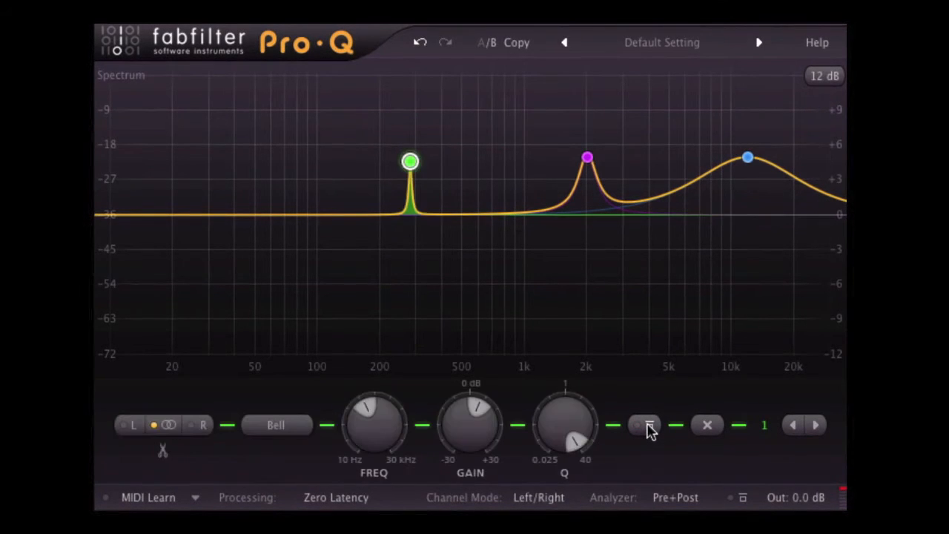
- Step the band selector from band 1 to the purple 2 kHz band 3
left_click(645, 425)
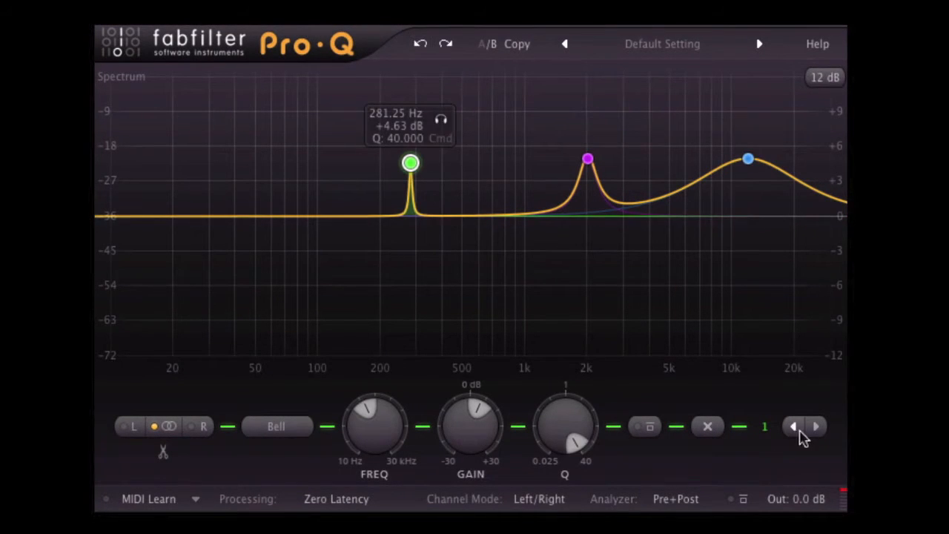
left_click(815, 426)
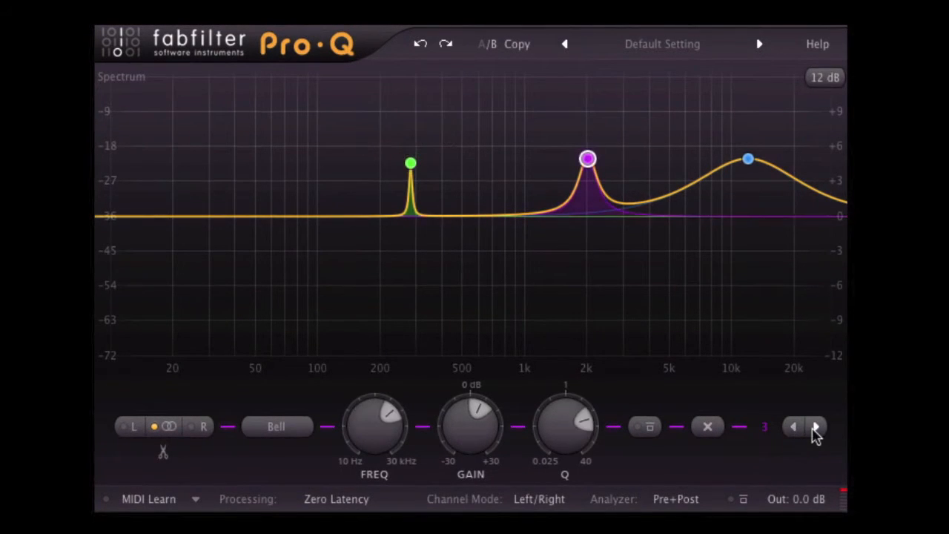
left_click(792, 426)
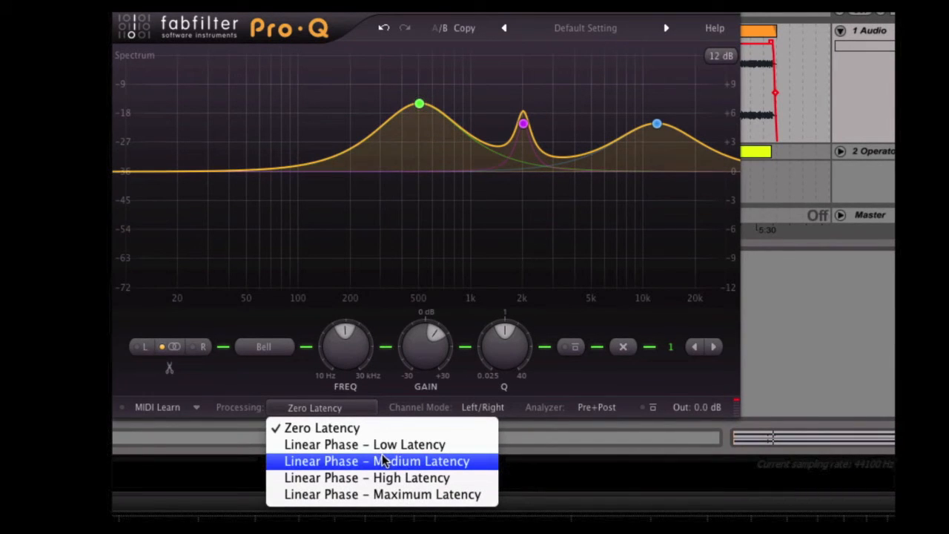
mouse_move(375, 414)
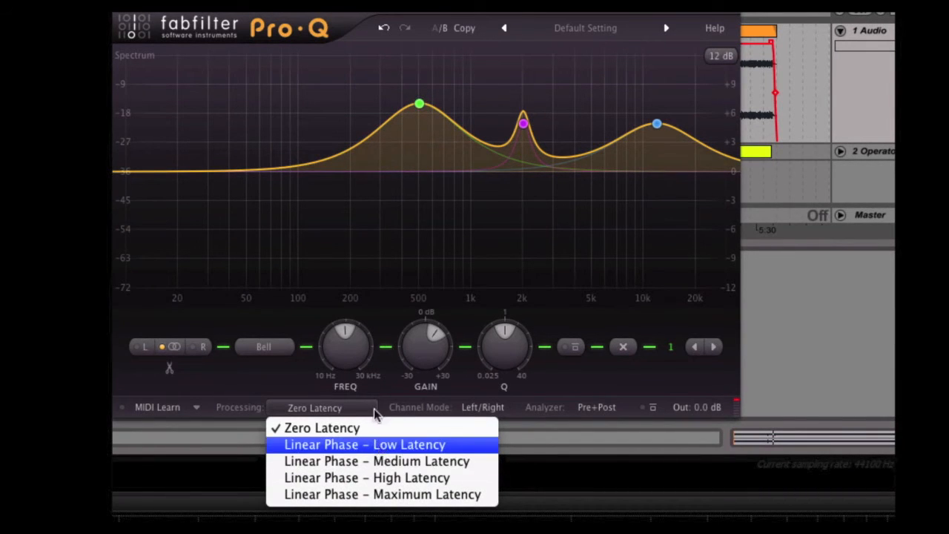
- Keep zero-latency processing and set the analyzer mode to Pre+Post
left_click(321, 428)
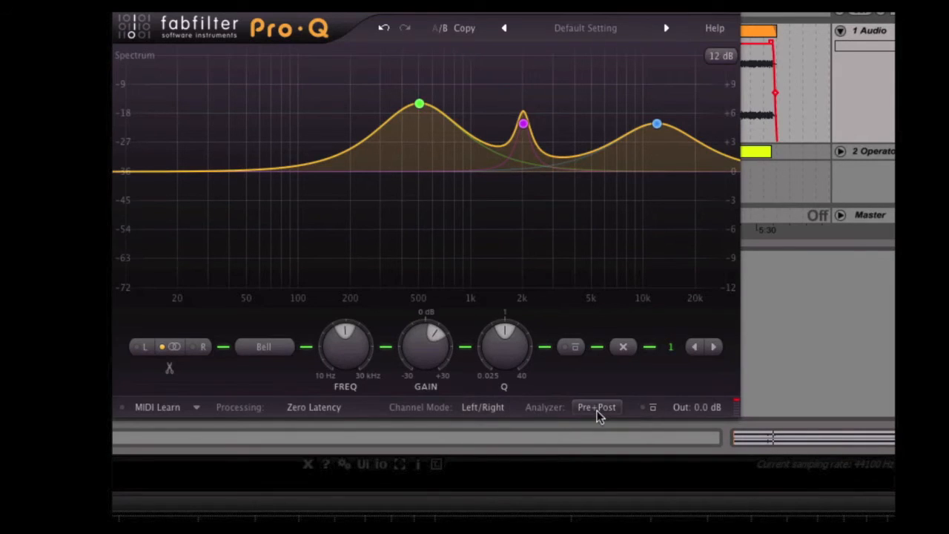
left_click(597, 407)
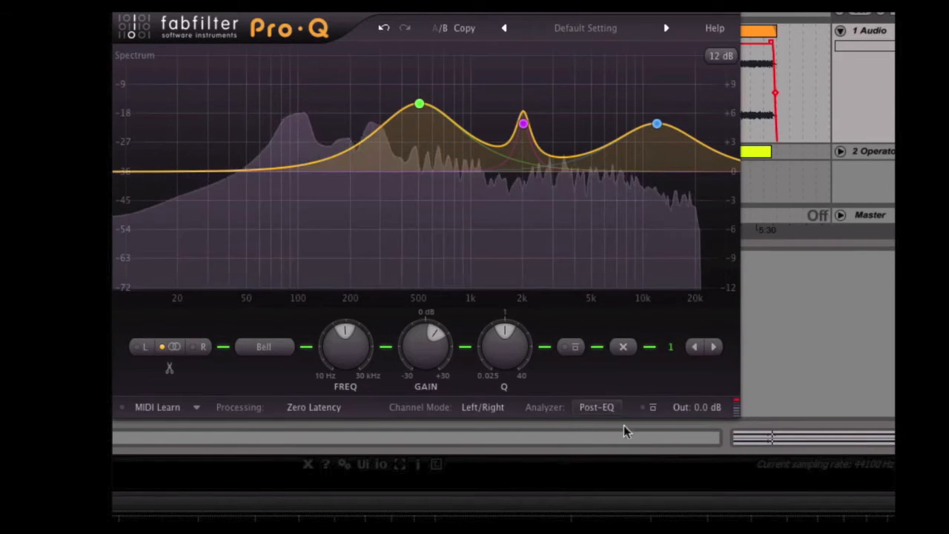
left_click(596, 407)
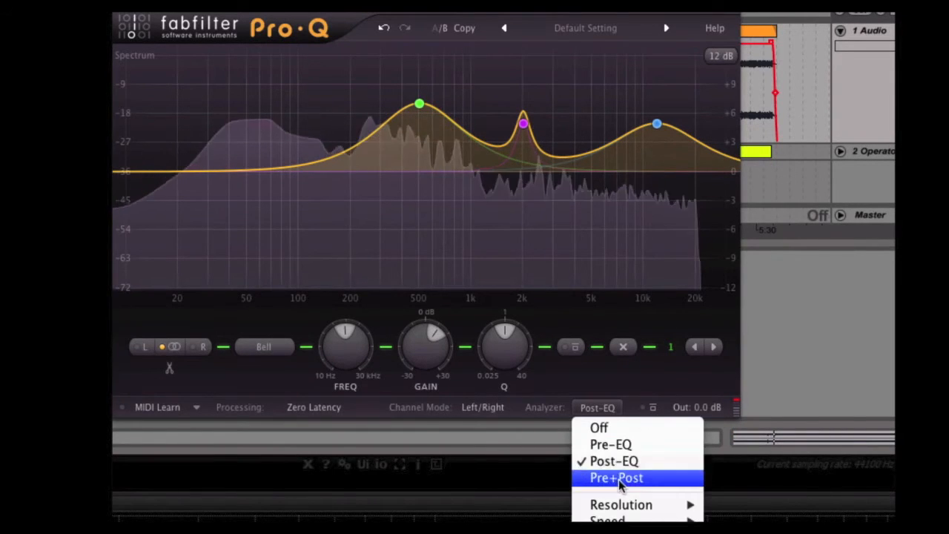
left_click(616, 478)
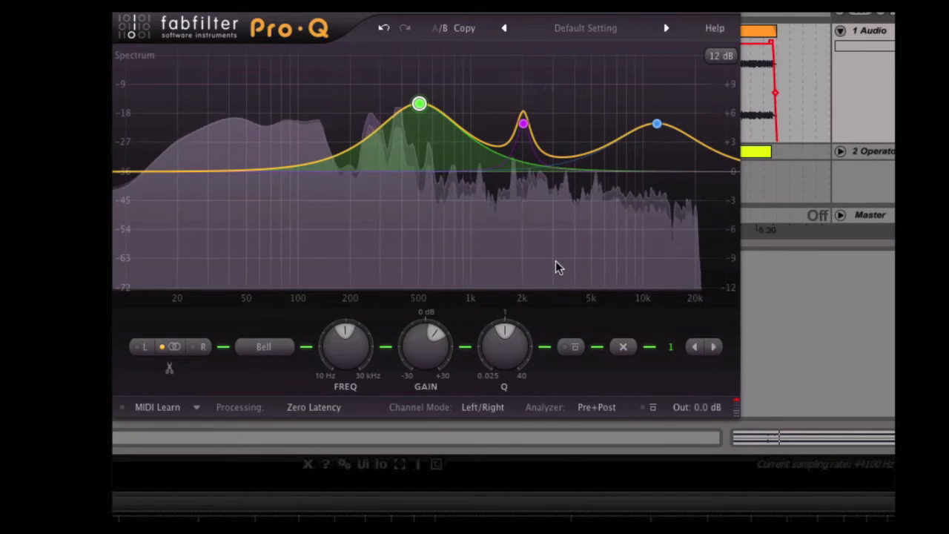
mouse_move(330, 157)
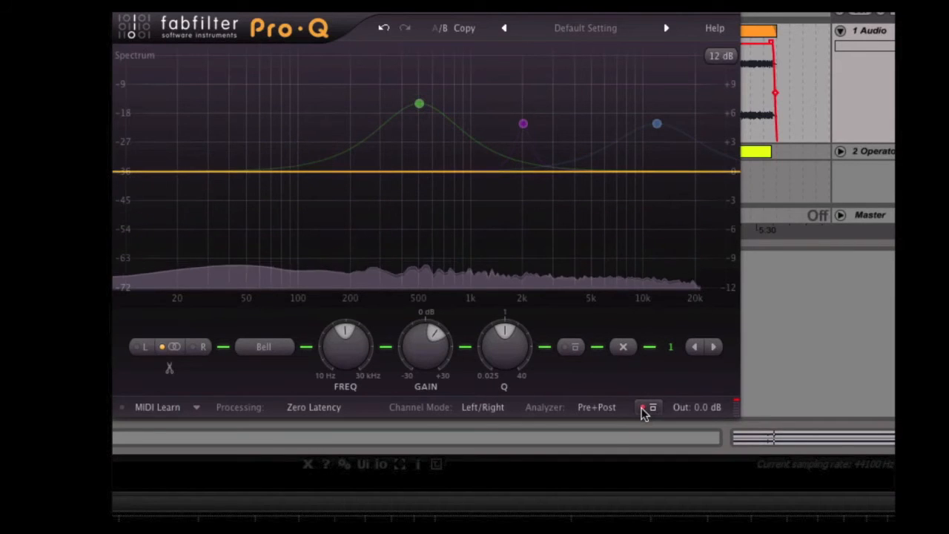
- Turn off the spectrum analyzer display behind the EQ curve
left_click(651, 407)
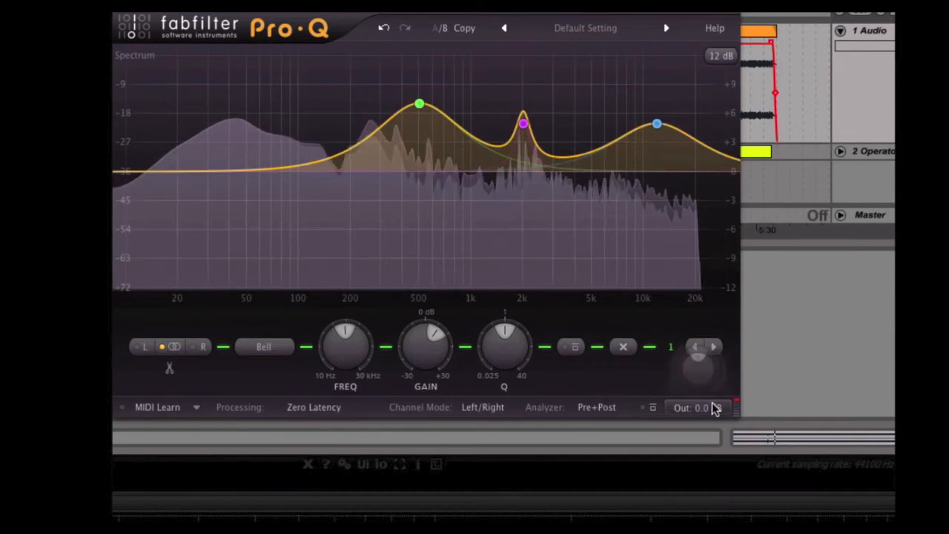
left_click(697, 407)
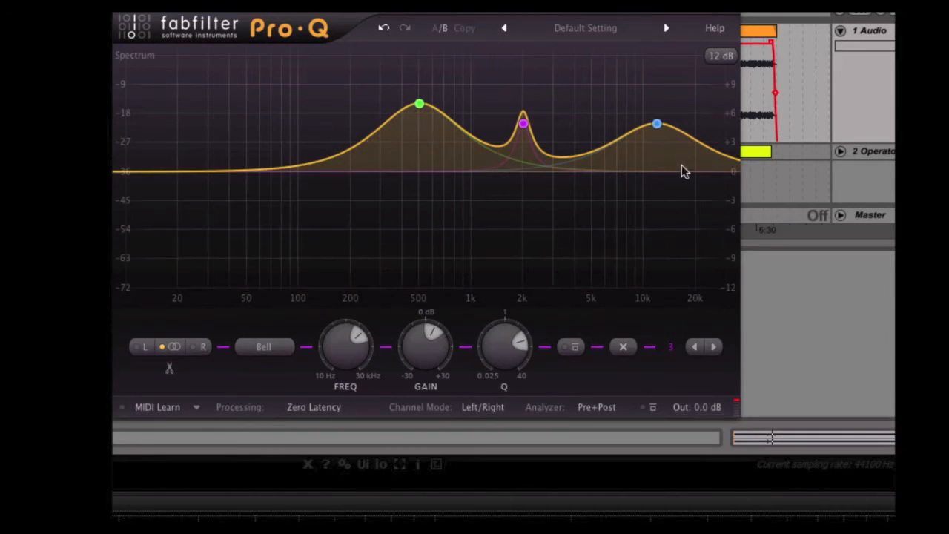
- Select the purple band 3 and change the graph range from 12 dB to 30 dB
left_click(522, 123)
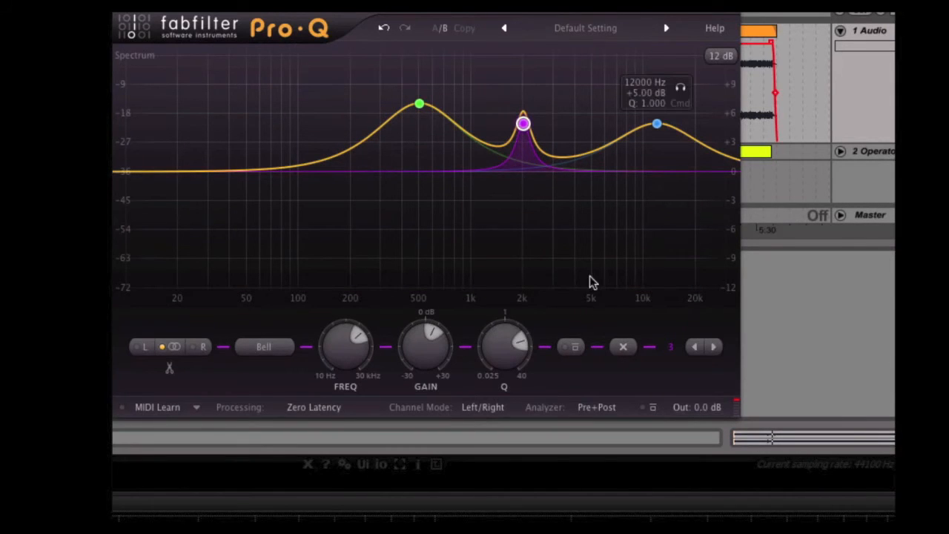
left_click(720, 56)
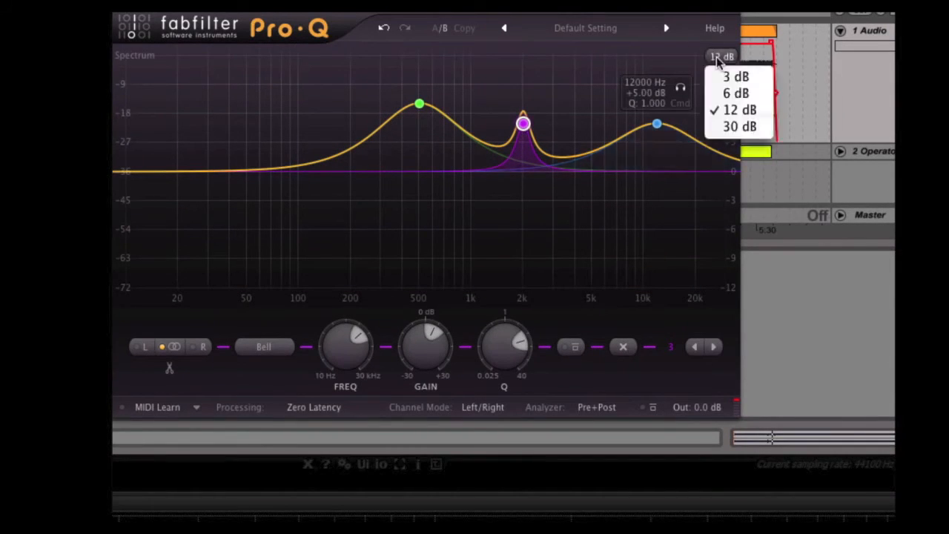
left_click(734, 76)
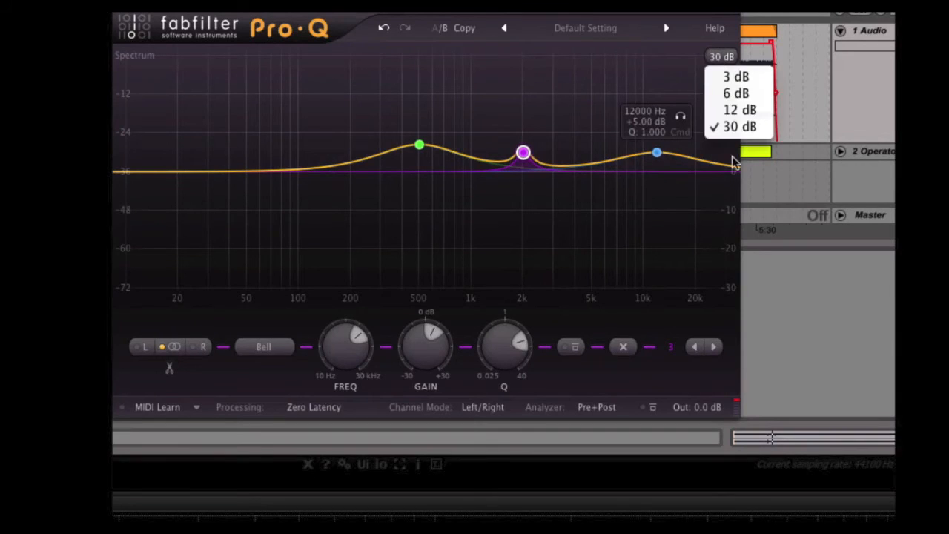
left_click(739, 109)
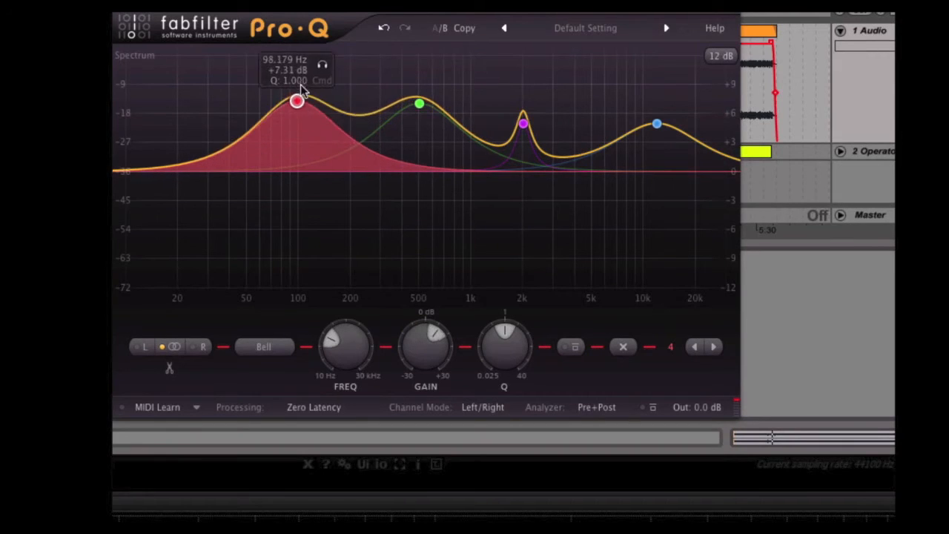
- Add a red bell band near 100 Hz and raise it to about +25 dB
left_click_drag(297, 100, 302, 115)
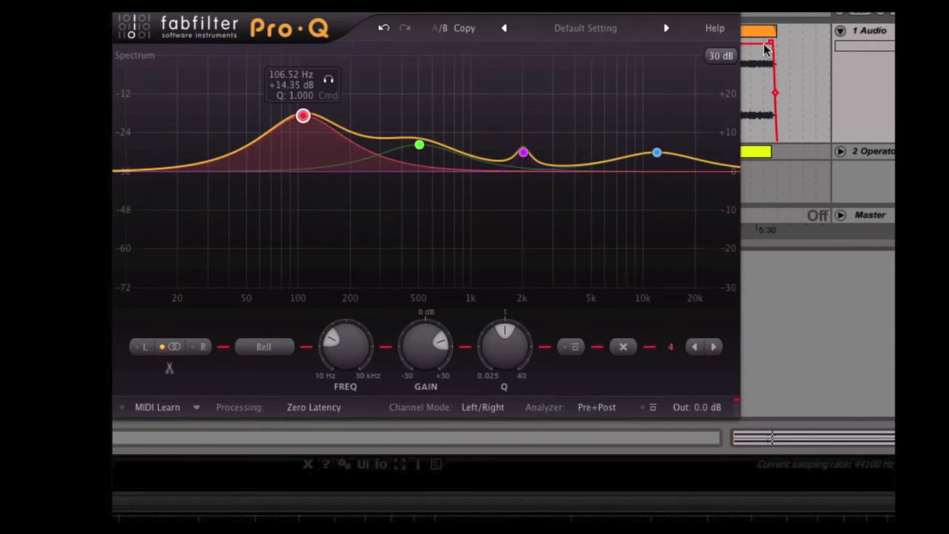
left_click_drag(303, 115, 302, 80)
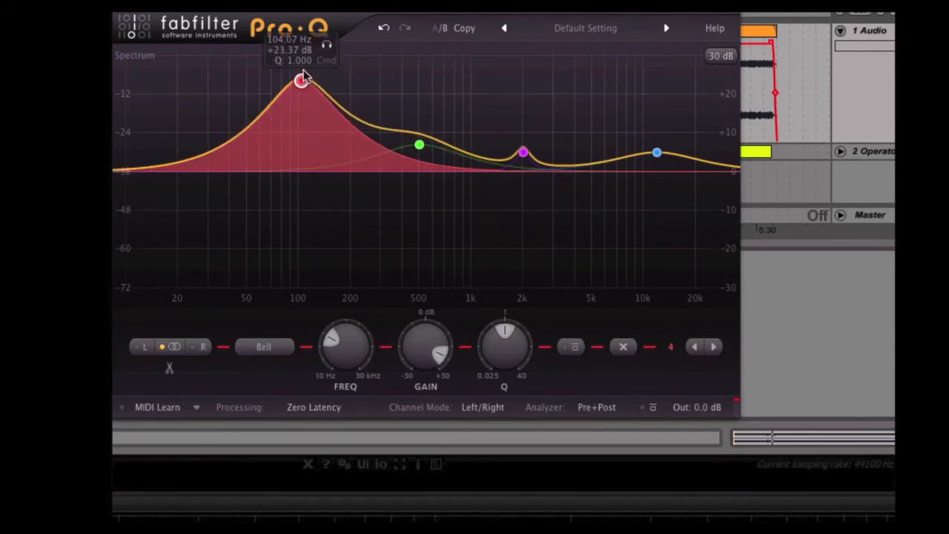
left_click_drag(302, 80, 301, 75)
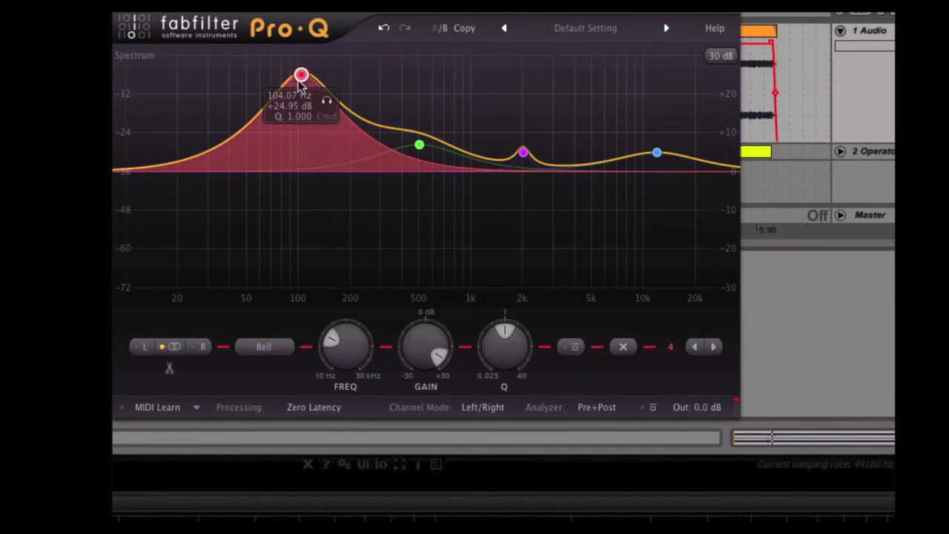
mouse_move(335, 110)
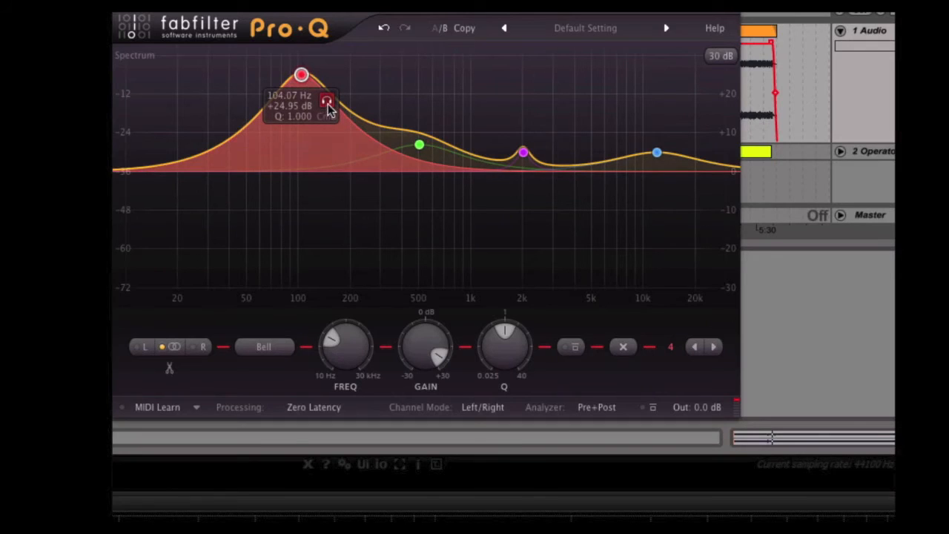
- Solo and sweep band 4 to about 118 Hz, then narrow it to Q 4.843
left_click_drag(302, 74, 310, 74)
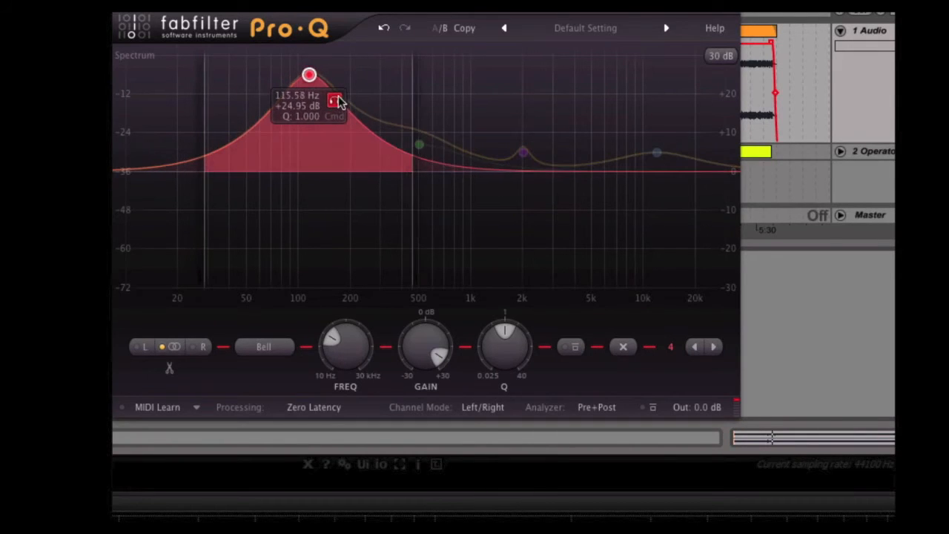
left_click_drag(309, 74, 302, 74)
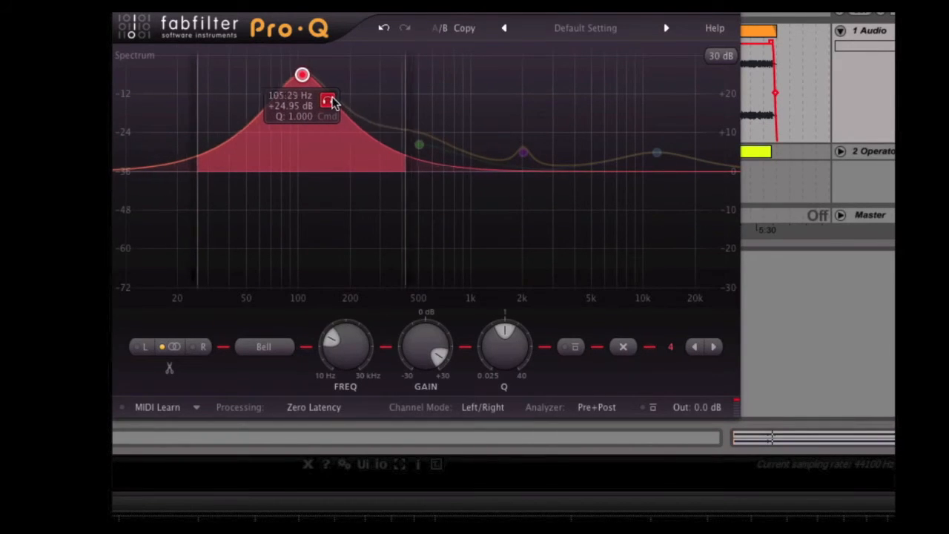
left_click_drag(302, 74, 311, 74)
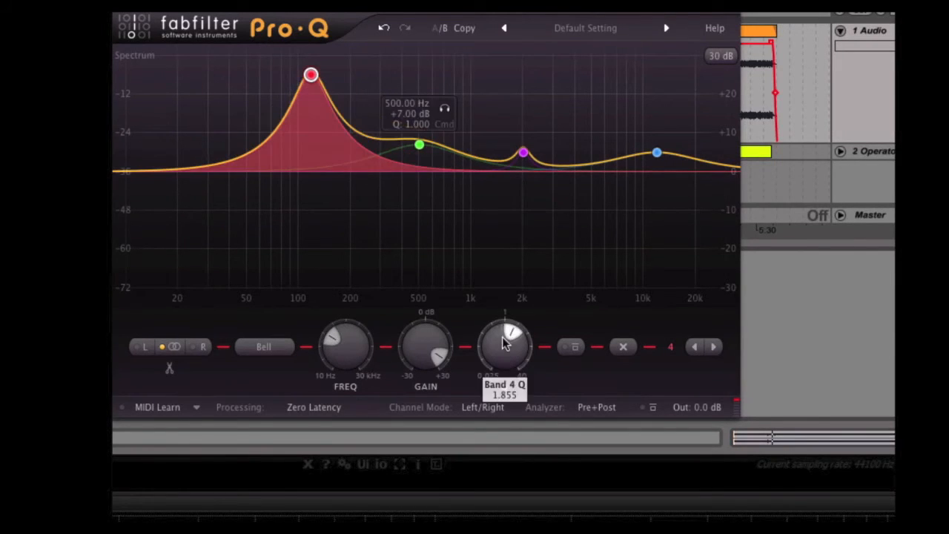
left_click_drag(505, 348, 501, 306)
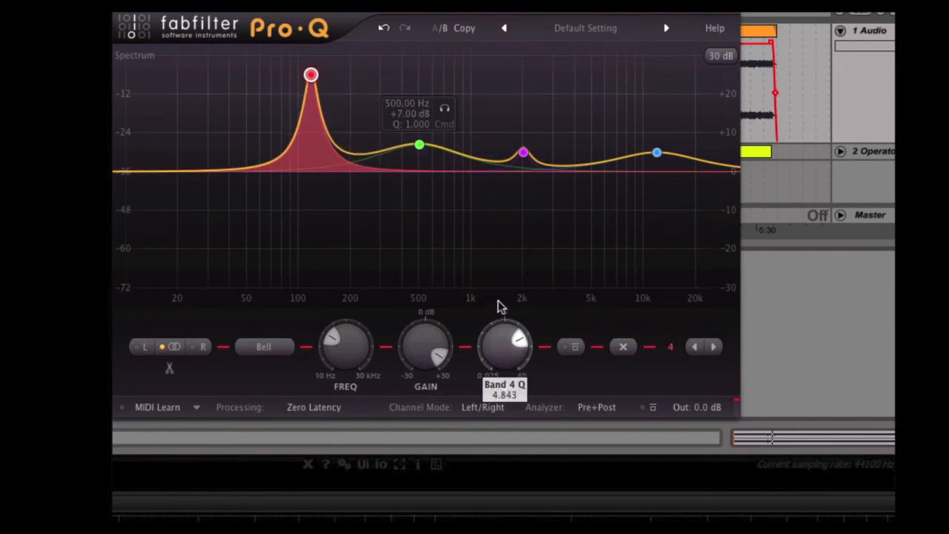
left_click_drag(311, 74, 311, 74)
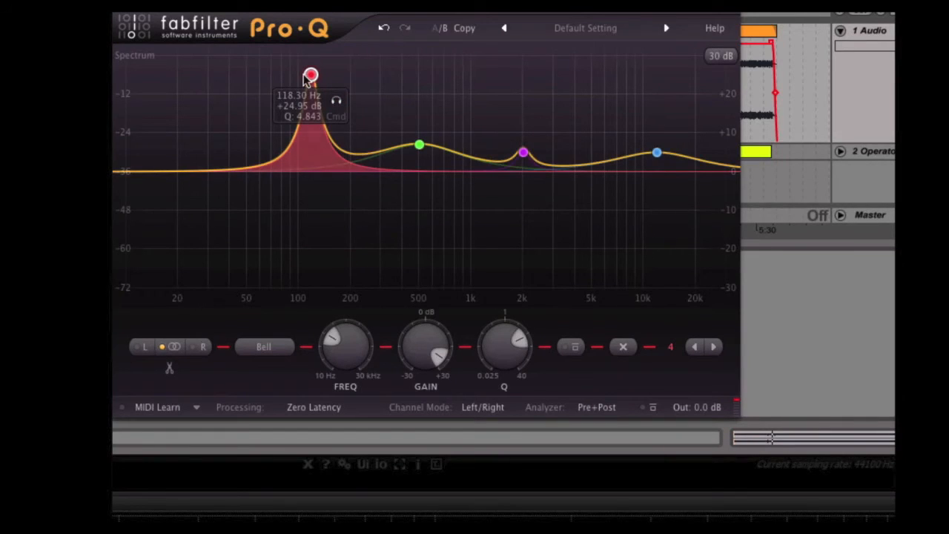
- Turn band 4 into a sharp Q 40 notch near 200 Hz
right_click(311, 74)
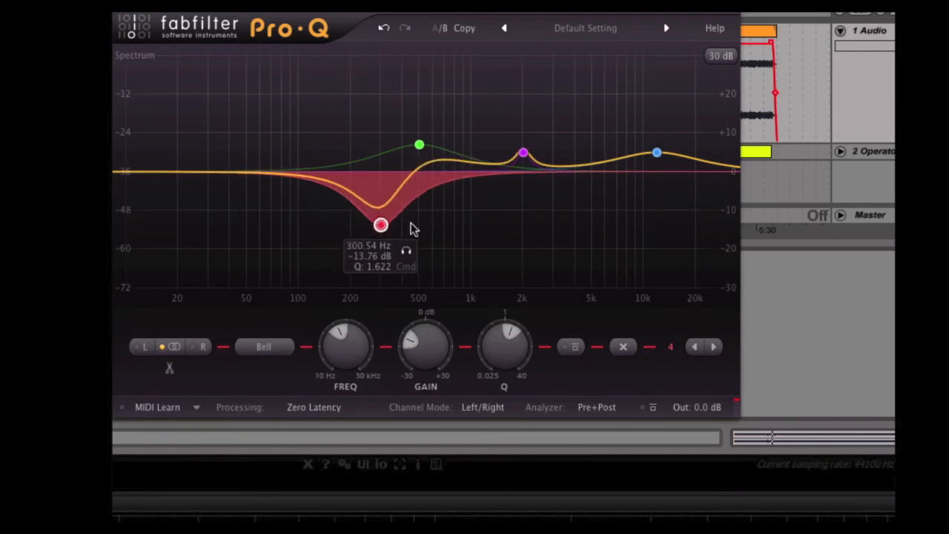
left_click_drag(380, 225, 310, 134)
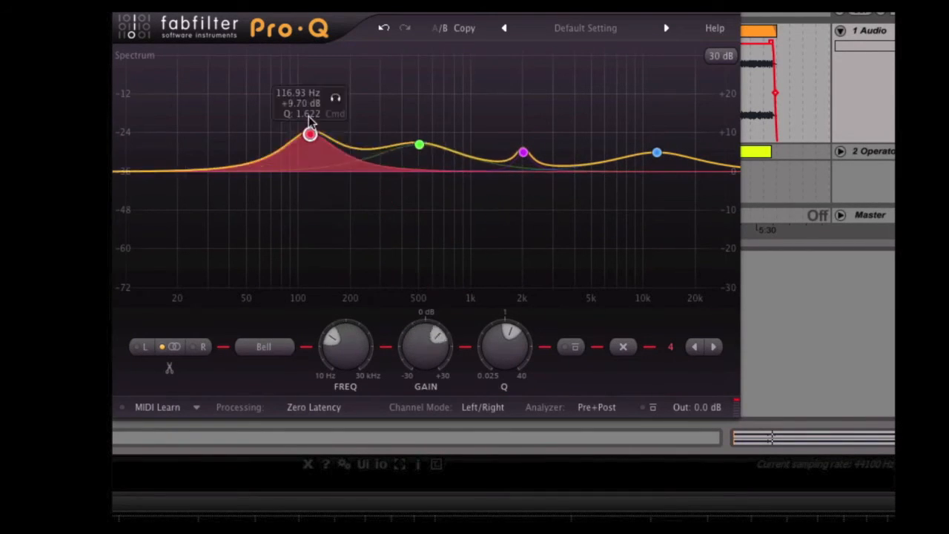
left_click_drag(311, 134, 302, 134)
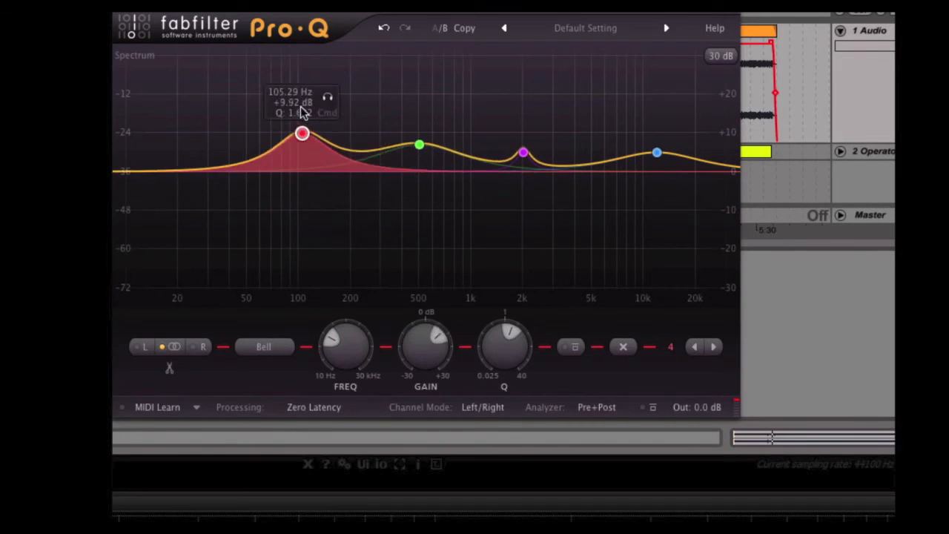
left_click_drag(301, 133, 435, 239)
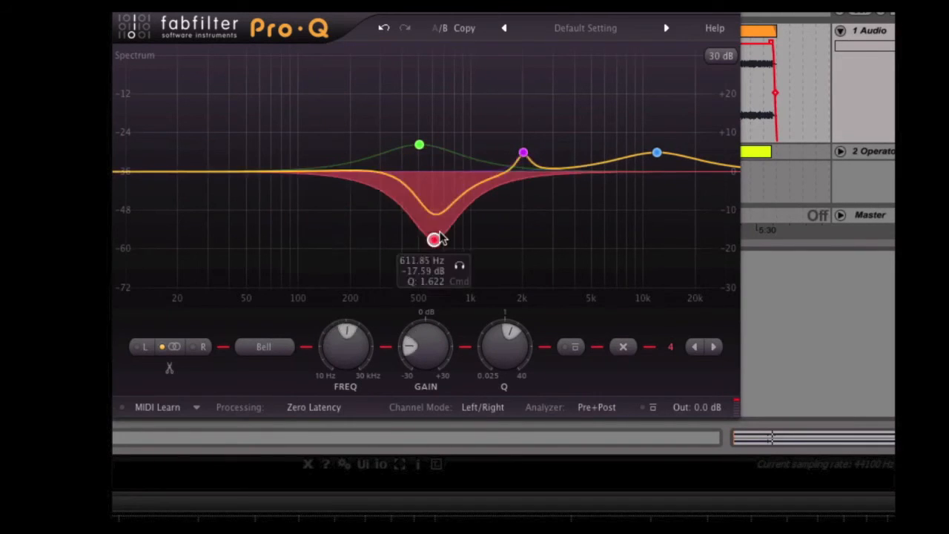
left_click_drag(433, 238, 330, 115)
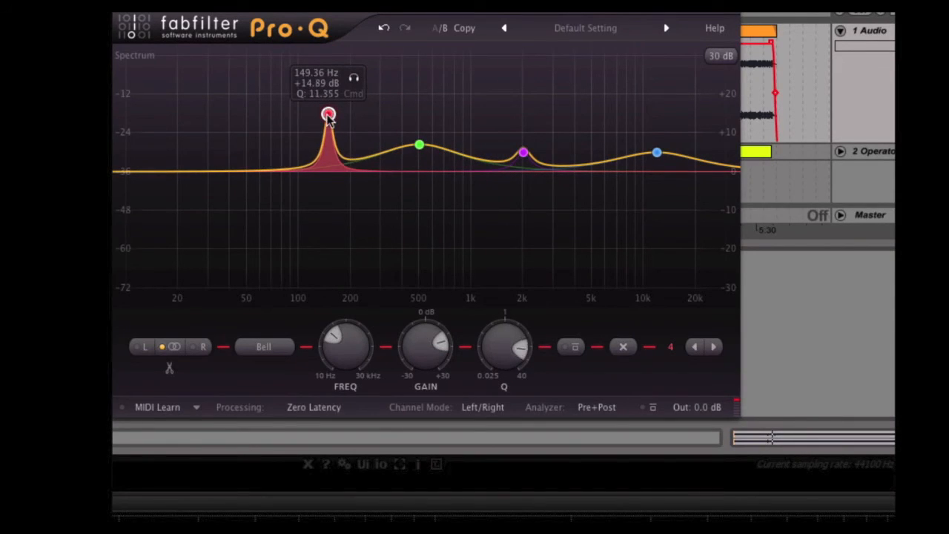
left_click_drag(329, 113, 353, 215)
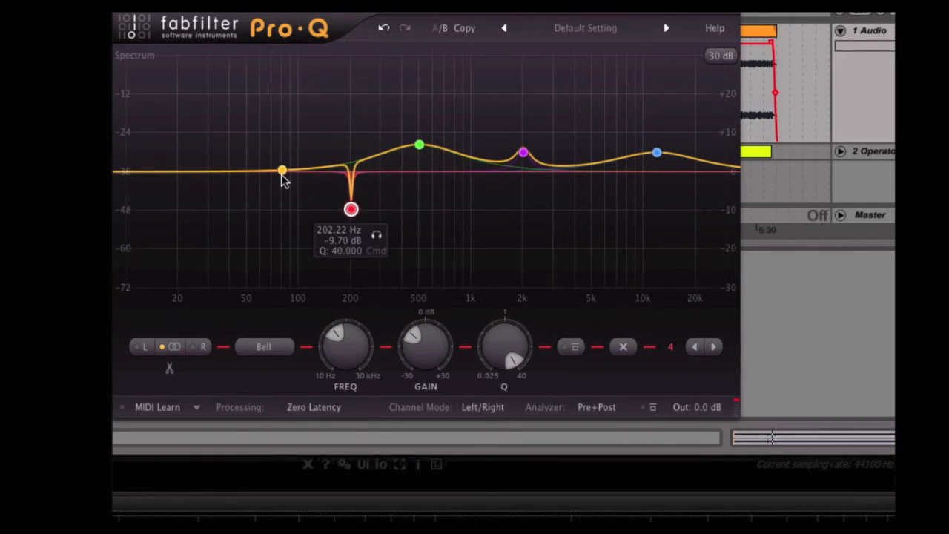
- Add band 5 as a second sharp notch near 134 Hz, slightly shallower
left_click_drag(281, 171, 282, 226)
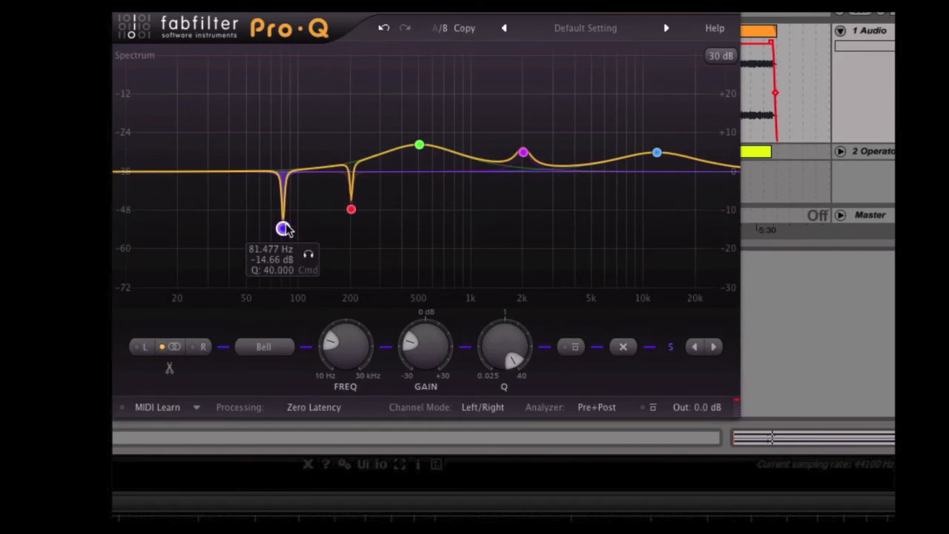
left_click_drag(283, 228, 321, 221)
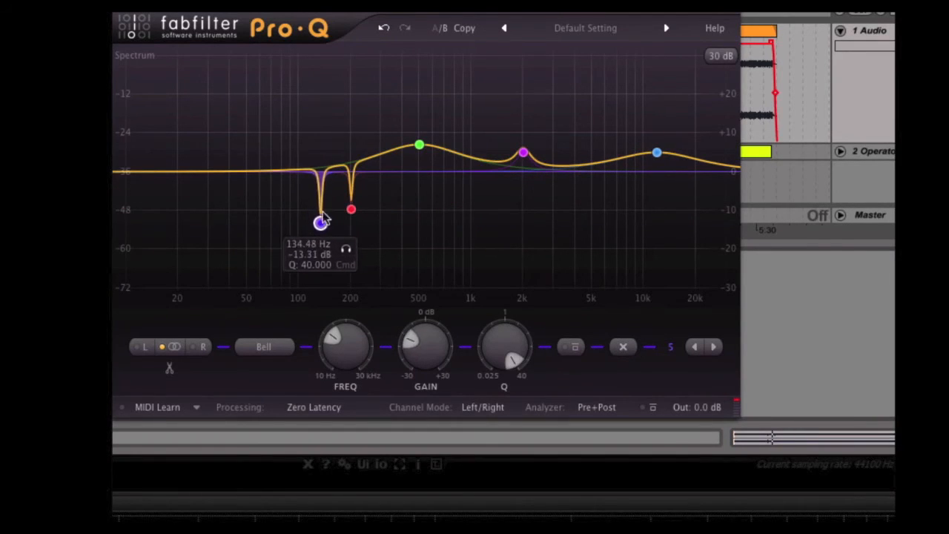
left_click_drag(320, 224, 320, 204)
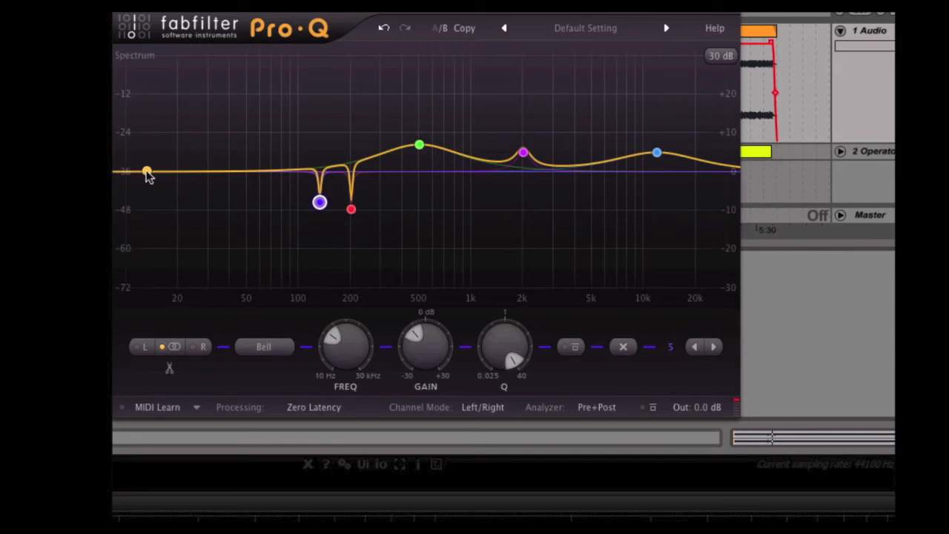
- Add a sixth band near 25 Hz as a low shelf boosting the bass
left_click_drag(146, 171, 193, 153)
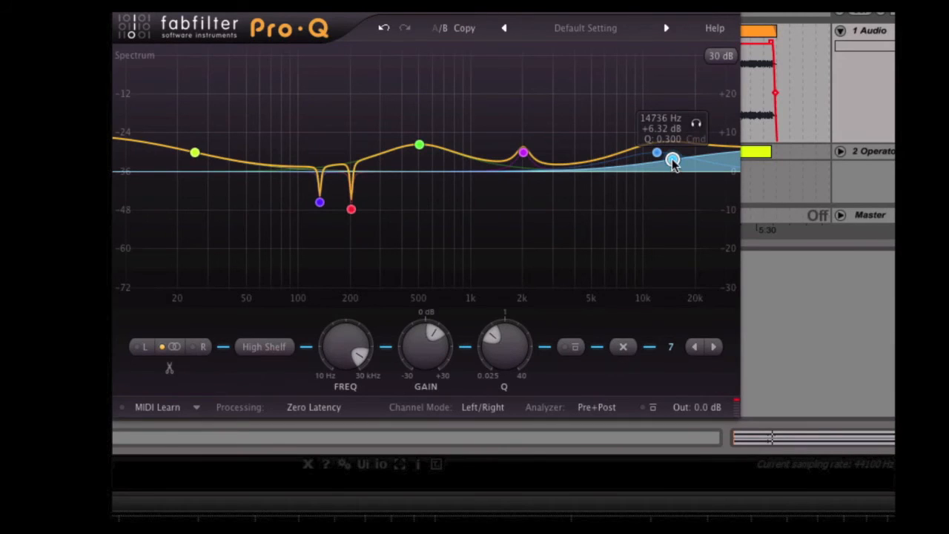
- Add a seventh band as a 24 dB/oct high cut near 14.7 kHz
left_click_drag(656, 152, 671, 207)
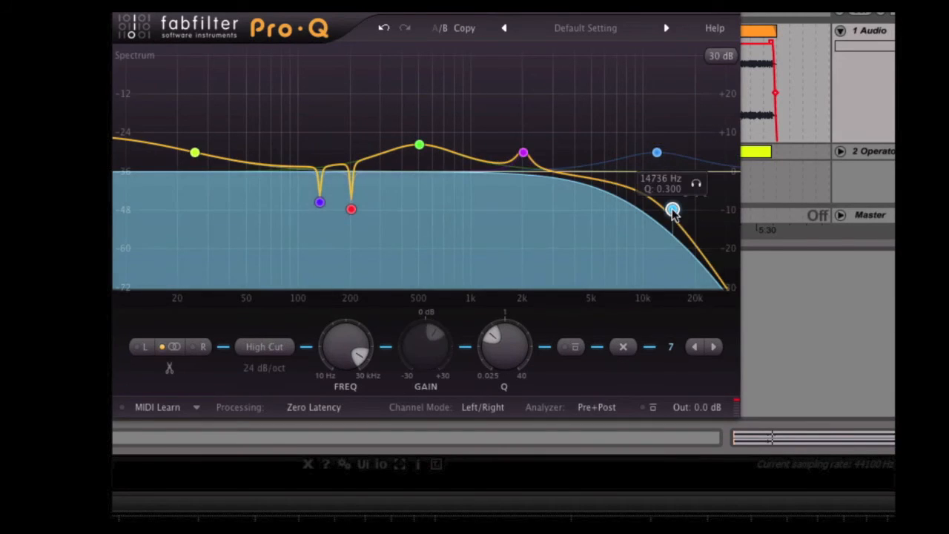